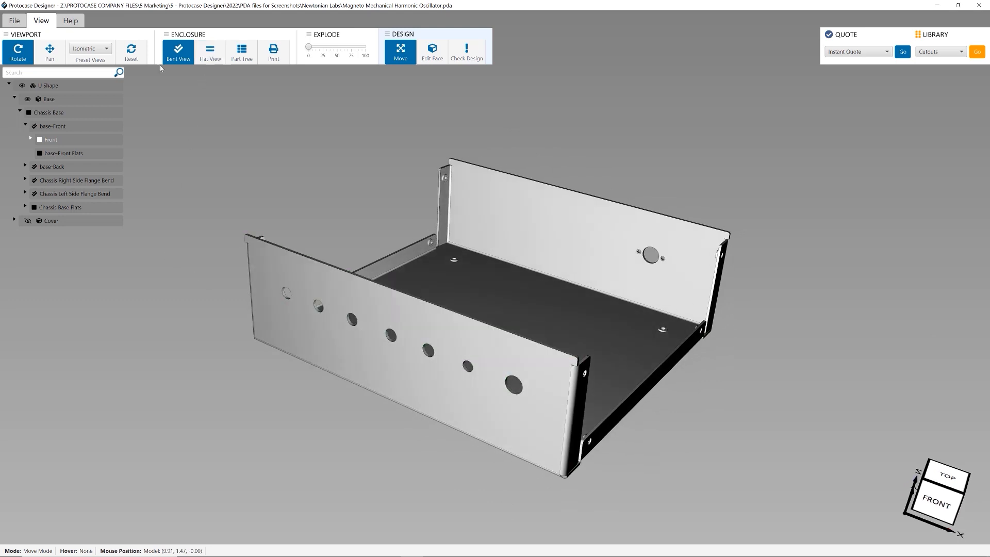
Open the rear face of the U-shape enclosure in the Edit: Rear 2D editor.
click(432, 53)
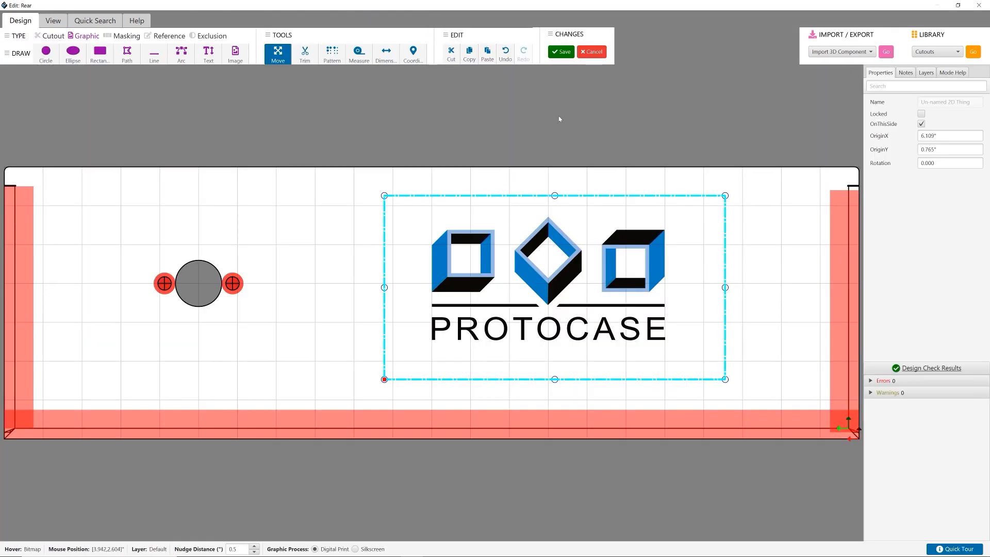
click(559, 51)
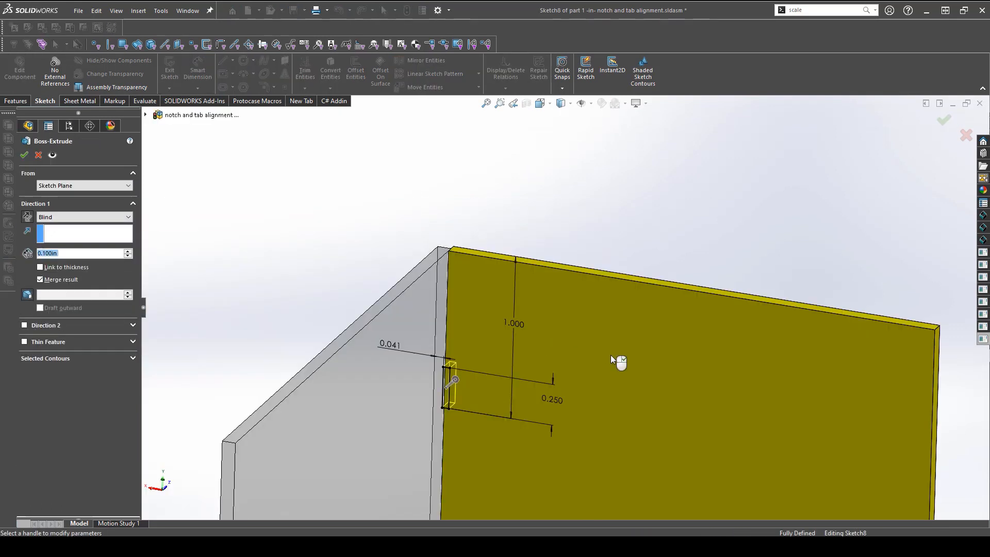
Accept the Blind 0.100in boss extrude that raises the tab on part 1's edge.
click(24, 155)
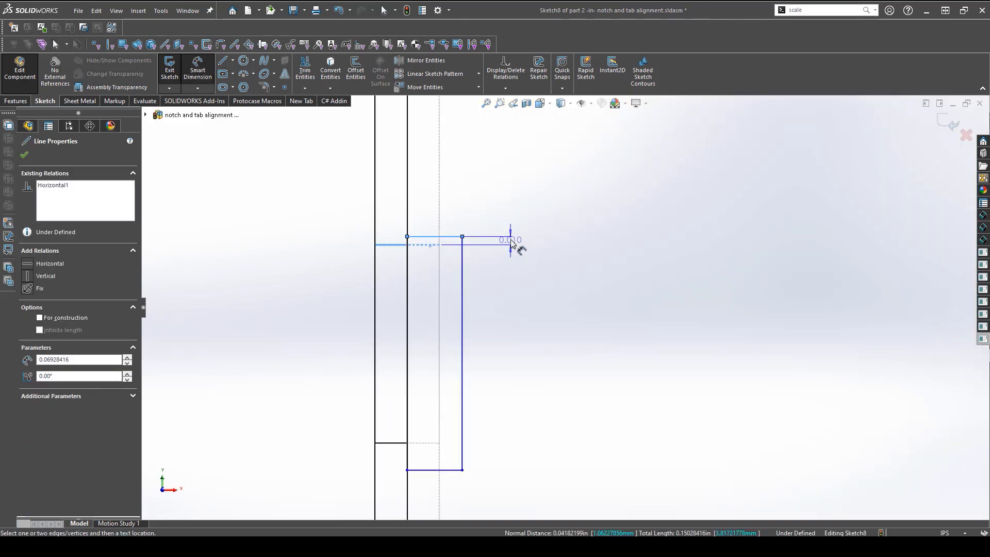
Sketch and cut the notch rectangle on part 2's edge, then leave Edit Component.
click(510, 243)
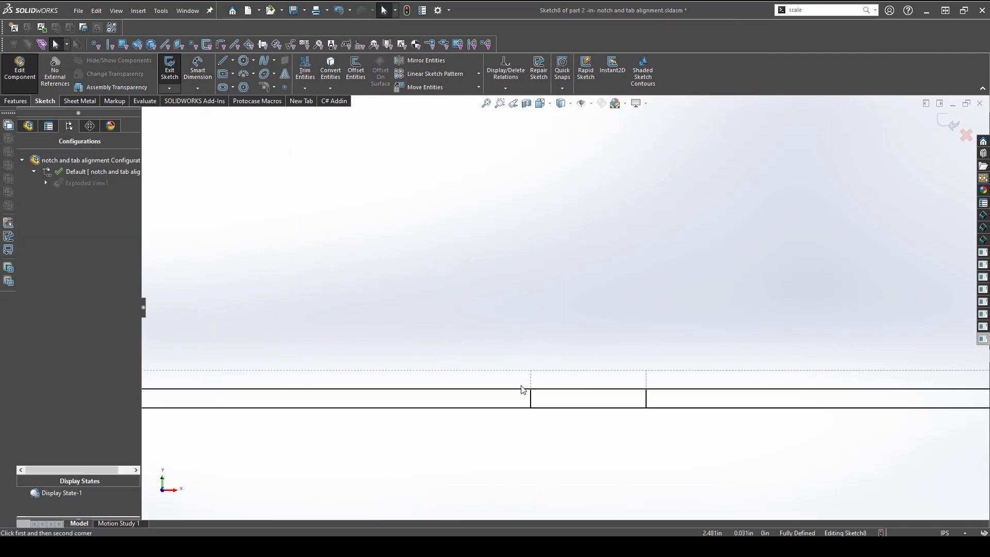
click(169, 70)
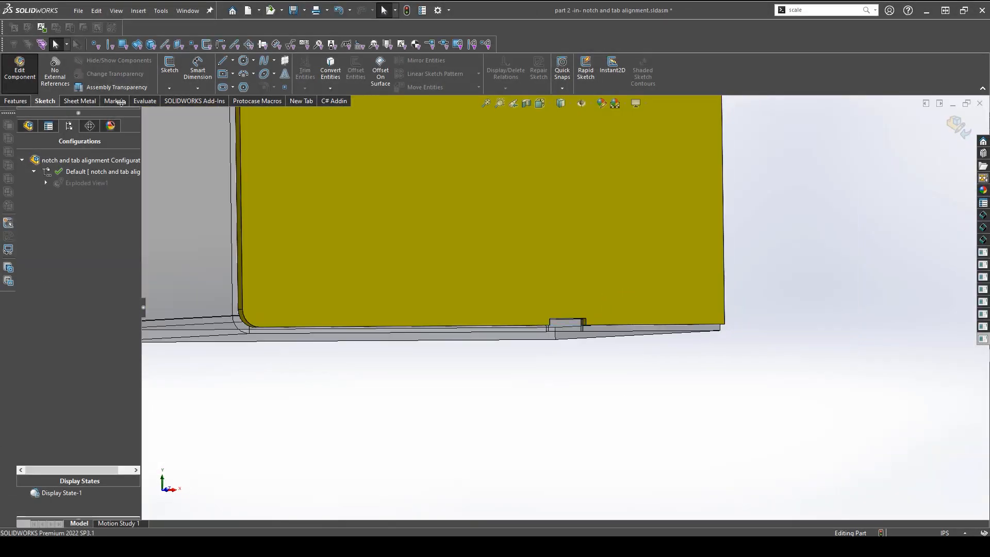
click(20, 70)
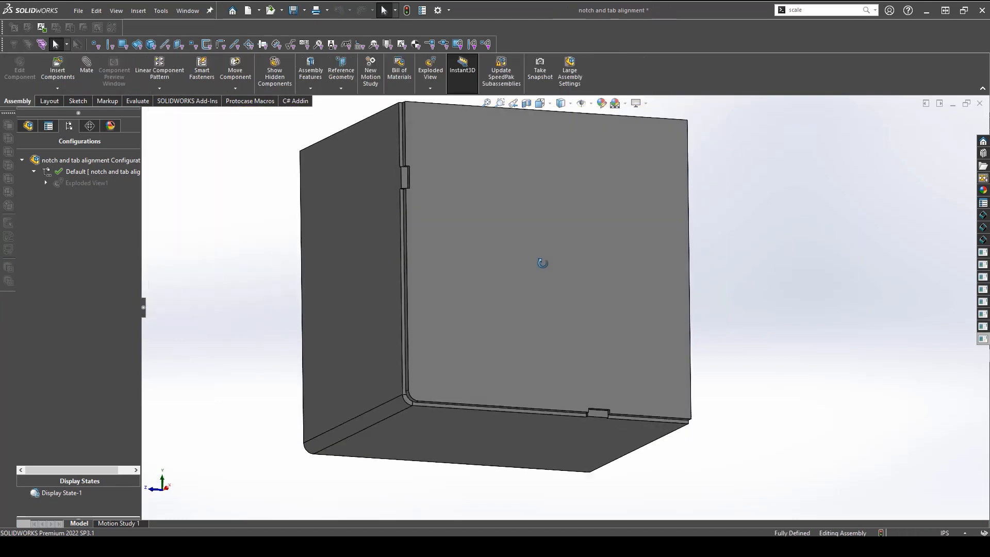
Explode the assembly via Exploded View1 to check tab and notch, then collapse it.
double_click(85, 183)
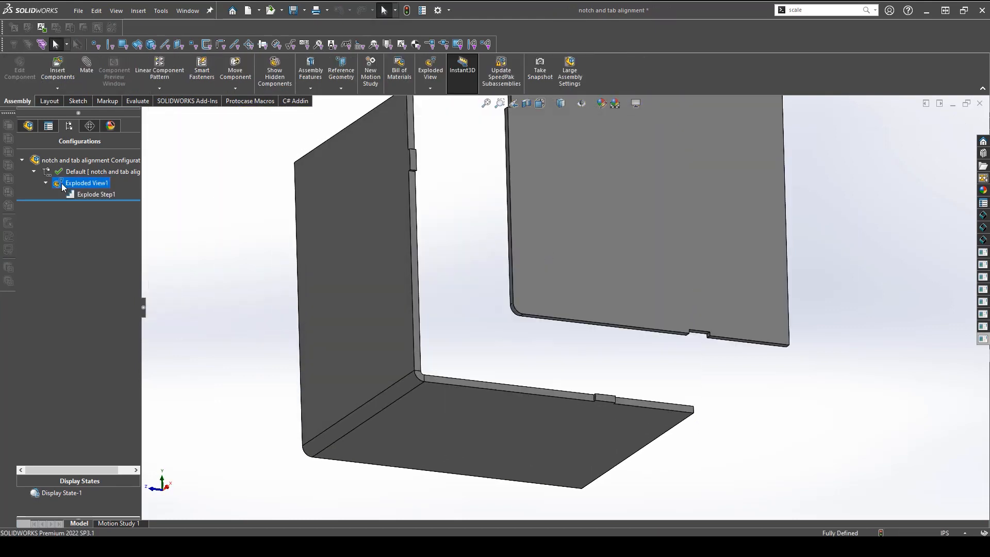
double_click(85, 182)
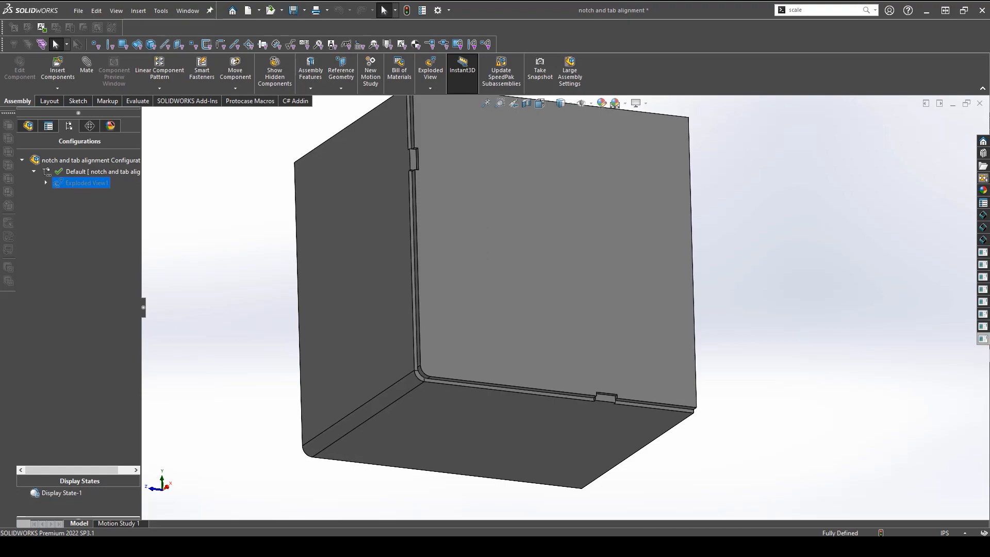
click(8, 125)
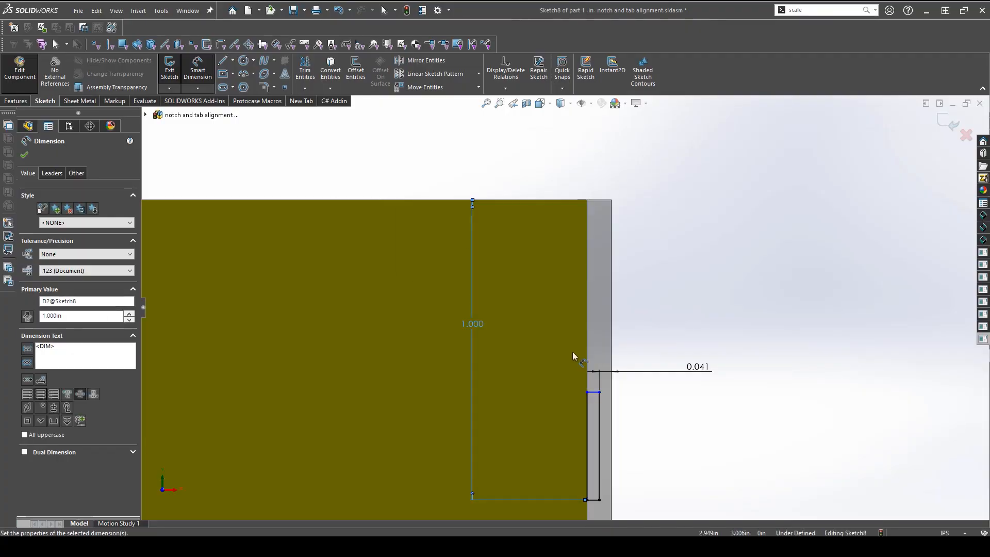
Cut-extrude the 0.005-clearance notch Through All instead of Up To Surface.
click(27, 126)
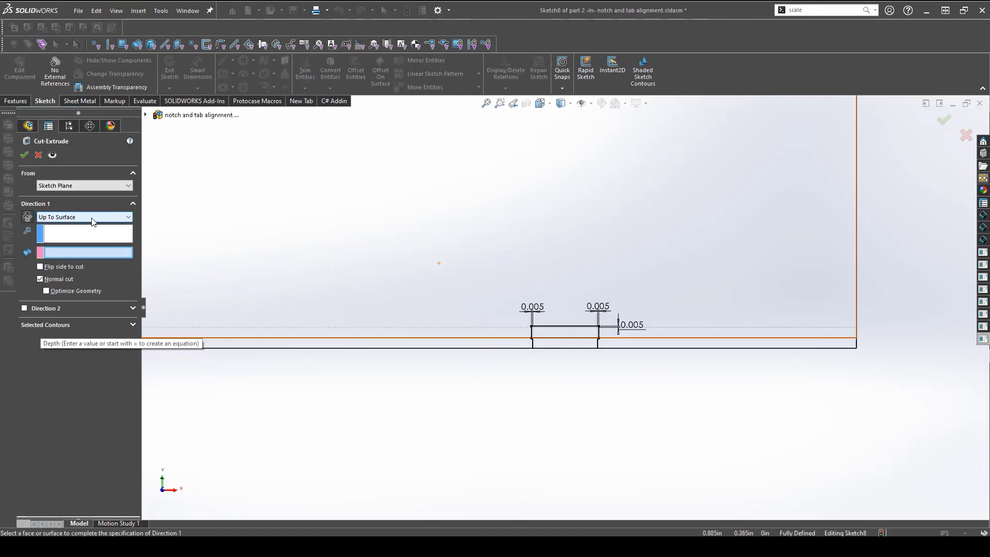
click(84, 217)
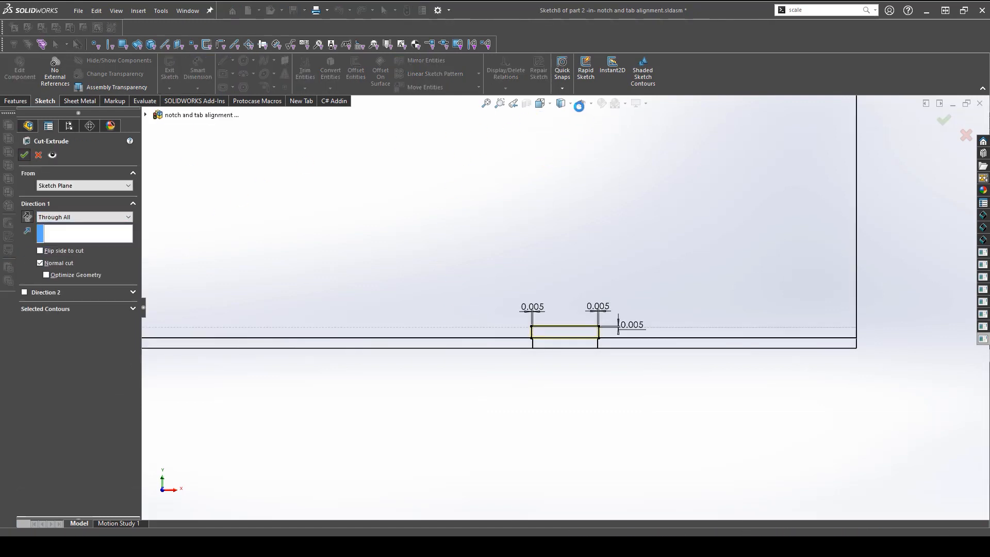
click(24, 156)
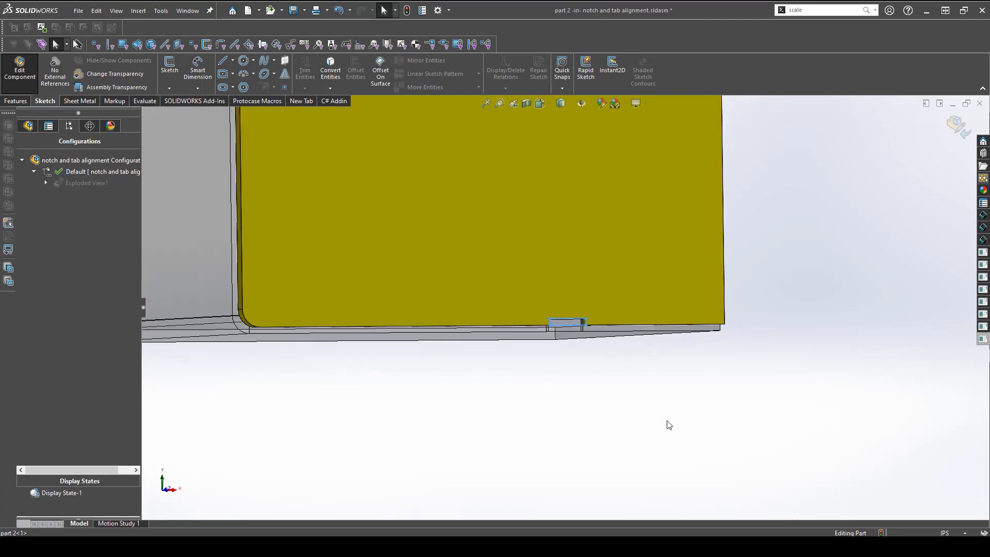